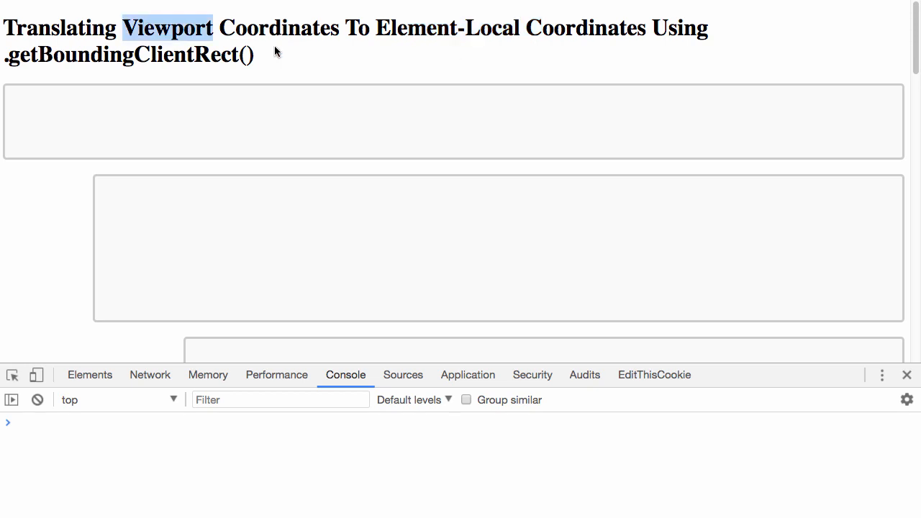
Step: Add red dots by clicking in the boxes and scroll the page and Elements view into place
scroll(down, 3)
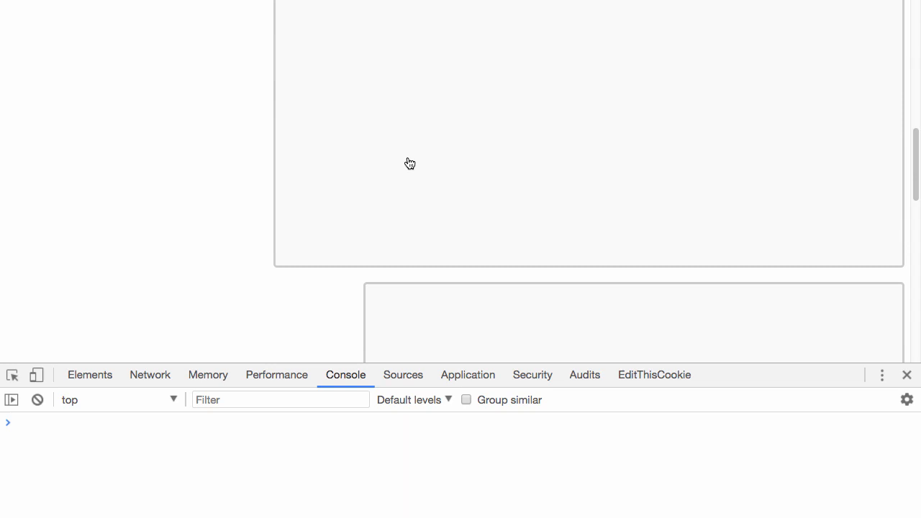
mouse_move(100, 121)
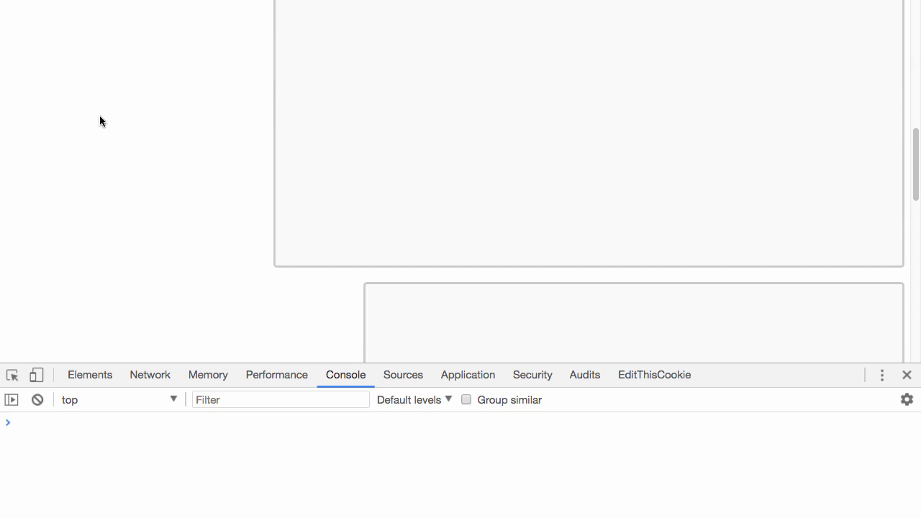
mouse_move(164, 127)
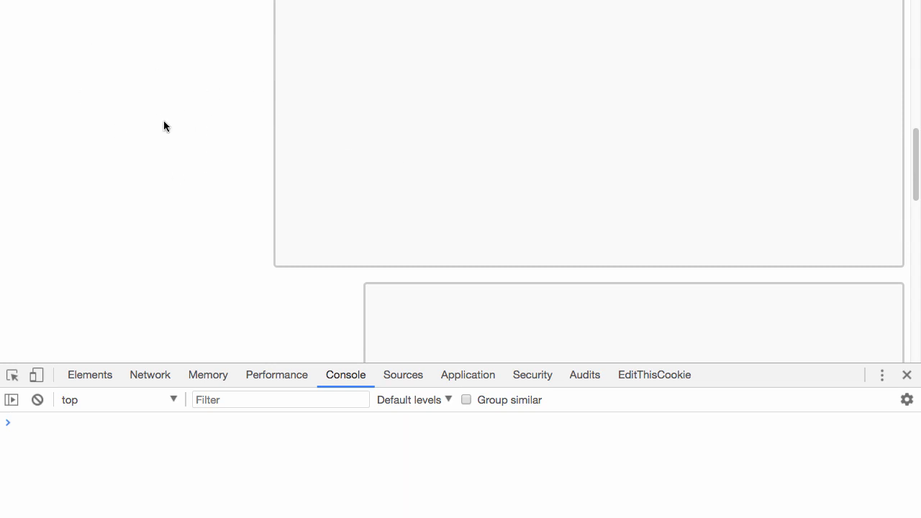
mouse_move(6, 9)
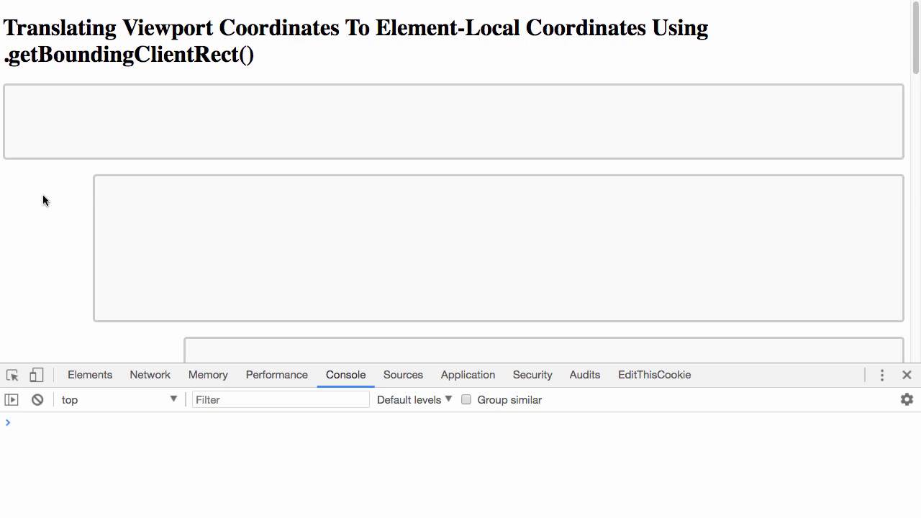
mouse_move(47, 204)
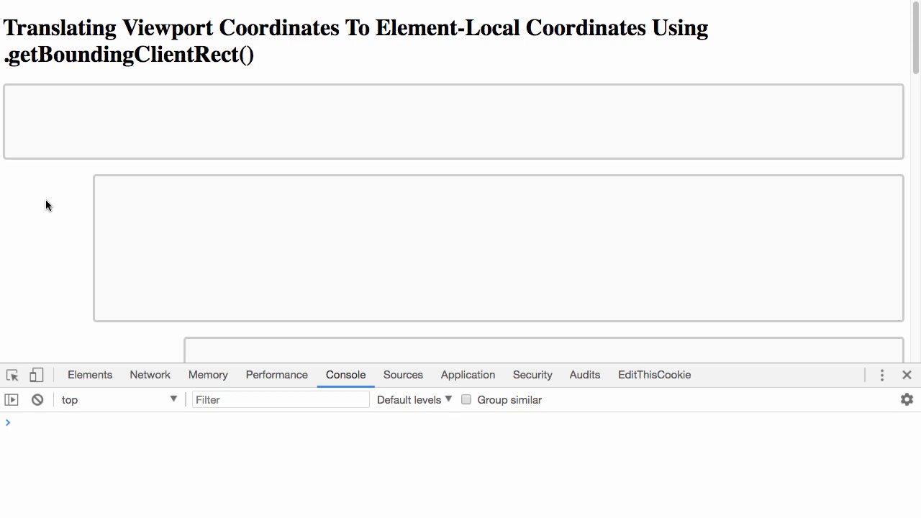
mouse_move(515, 295)
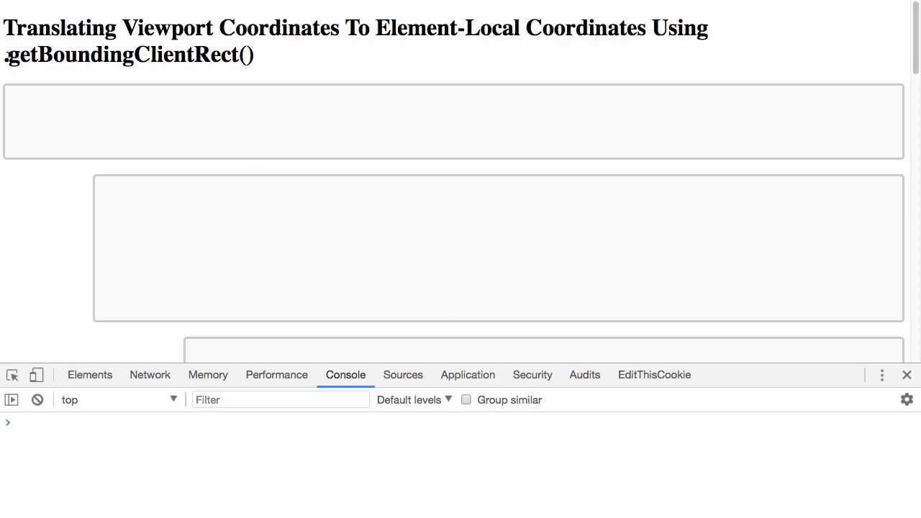
drag(3, 55, 259, 55)
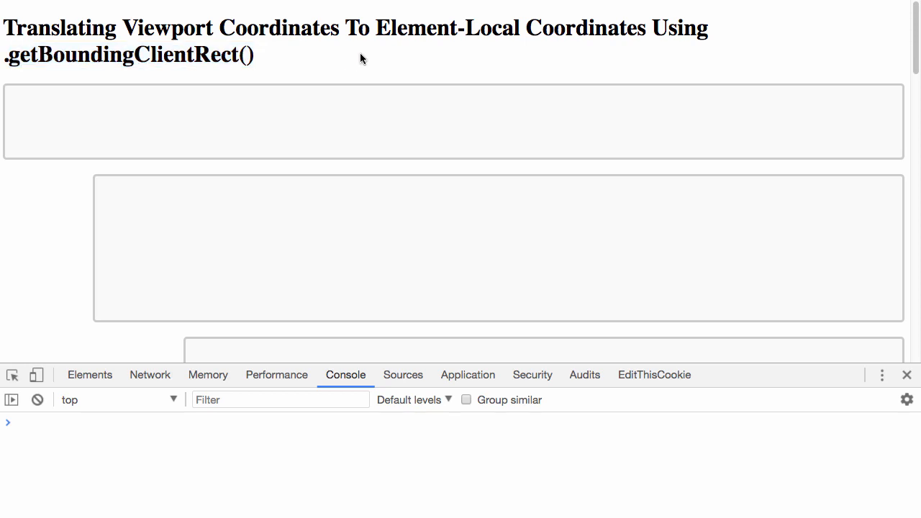
mouse_move(789, 52)
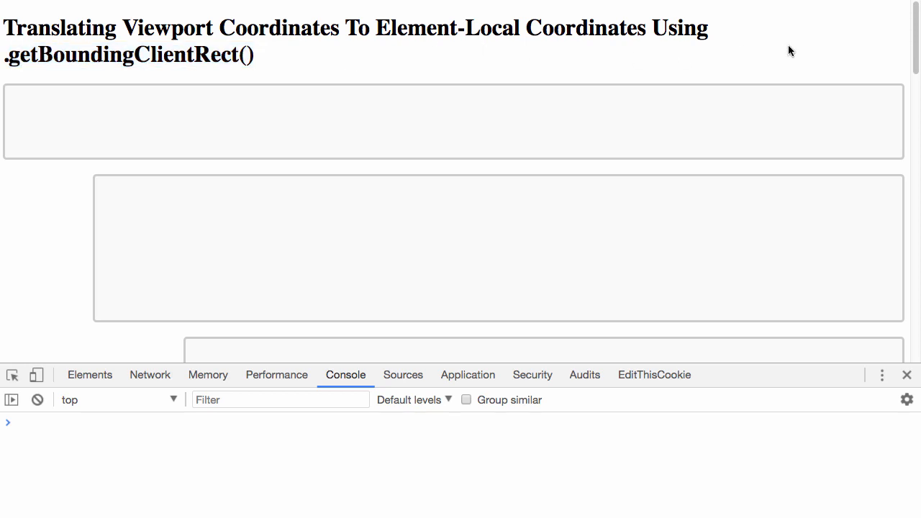
mouse_move(43, 243)
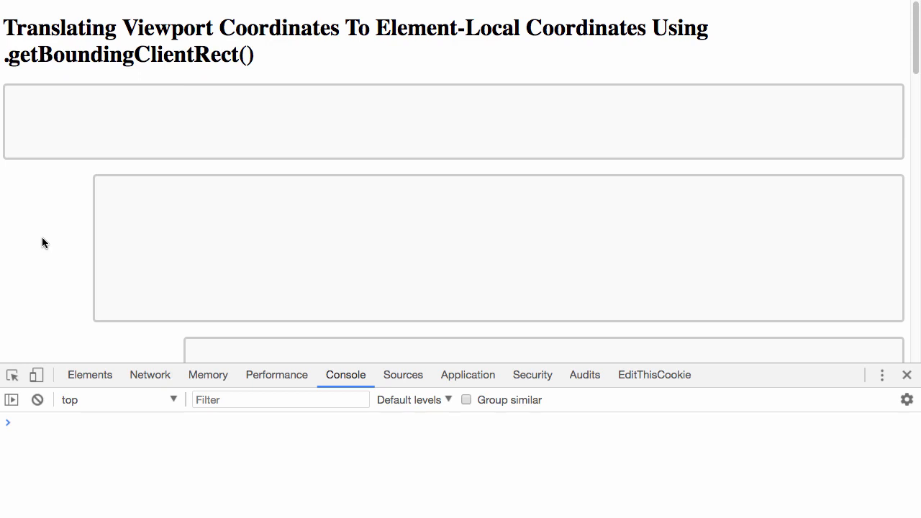
scroll(down, 3)
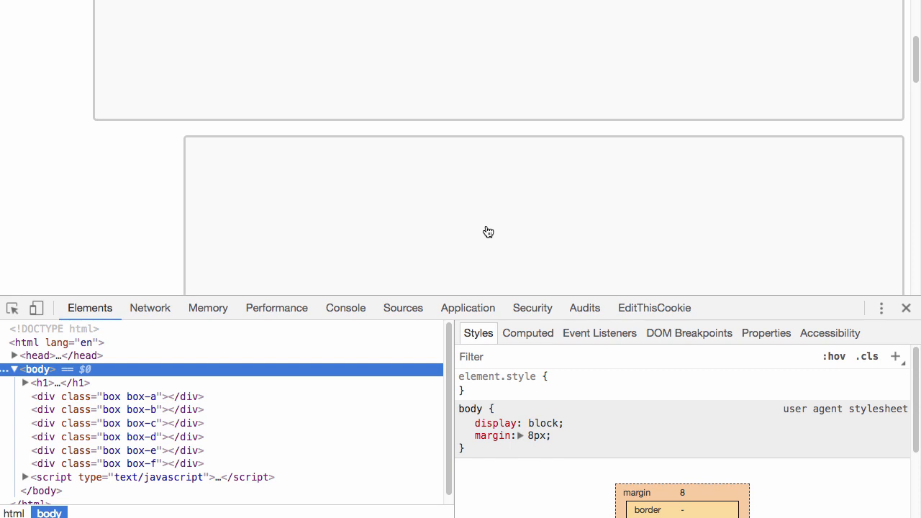
mouse_move(463, 170)
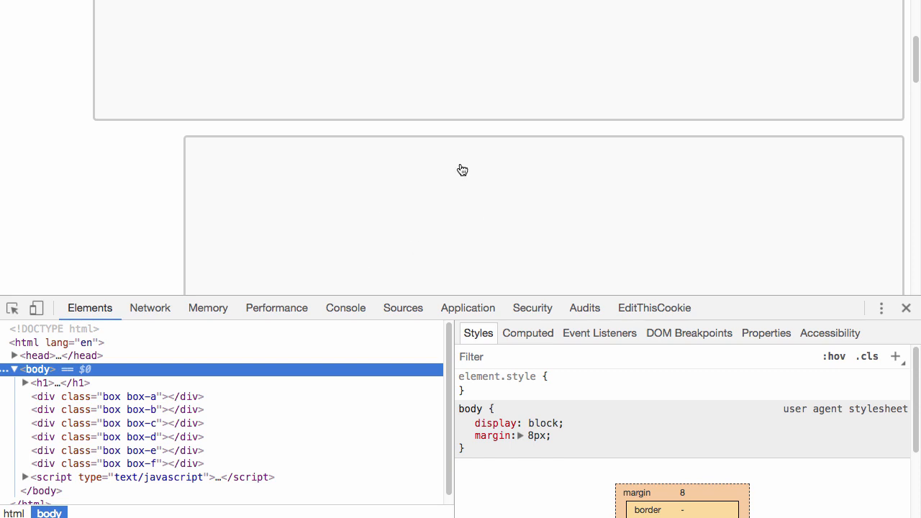
scroll(up, 3)
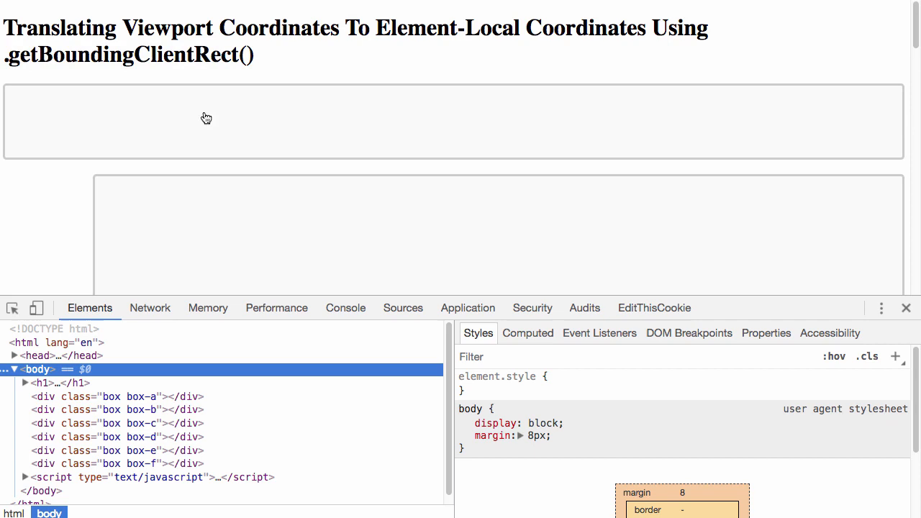
mouse_move(46, 397)
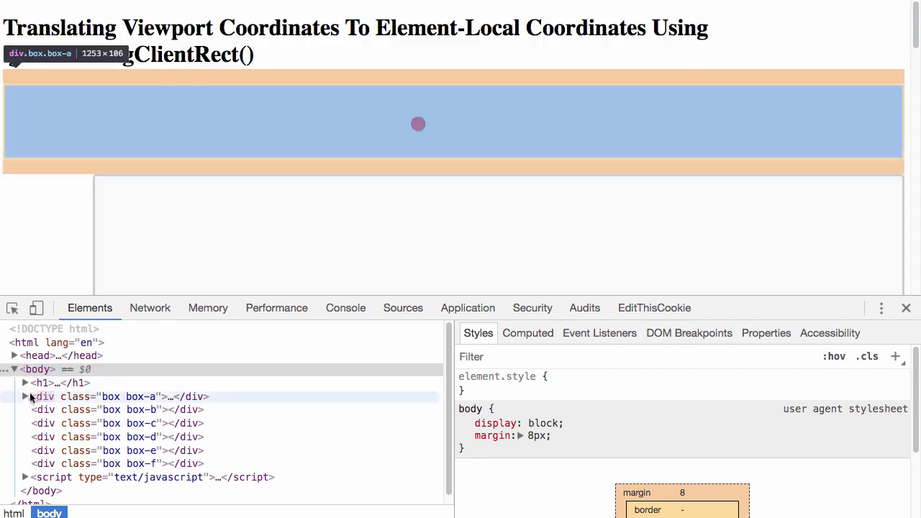
Step: Expand div.box-a and select its dot element to show the left/top absolute positioning styles
click(25, 398)
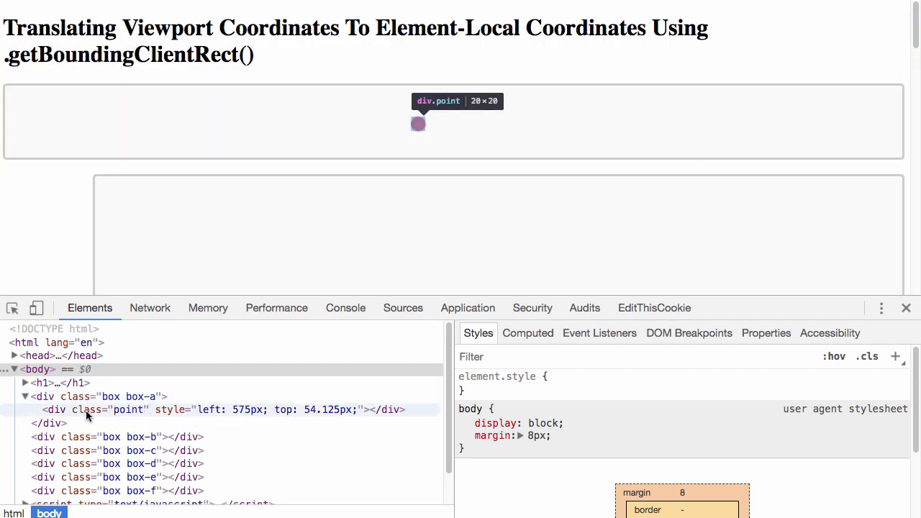
click(130, 409)
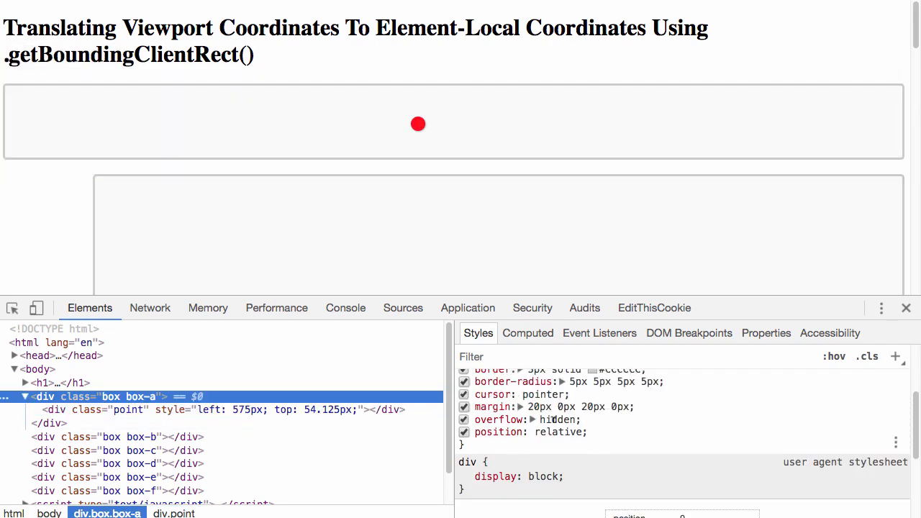
mouse_move(247, 414)
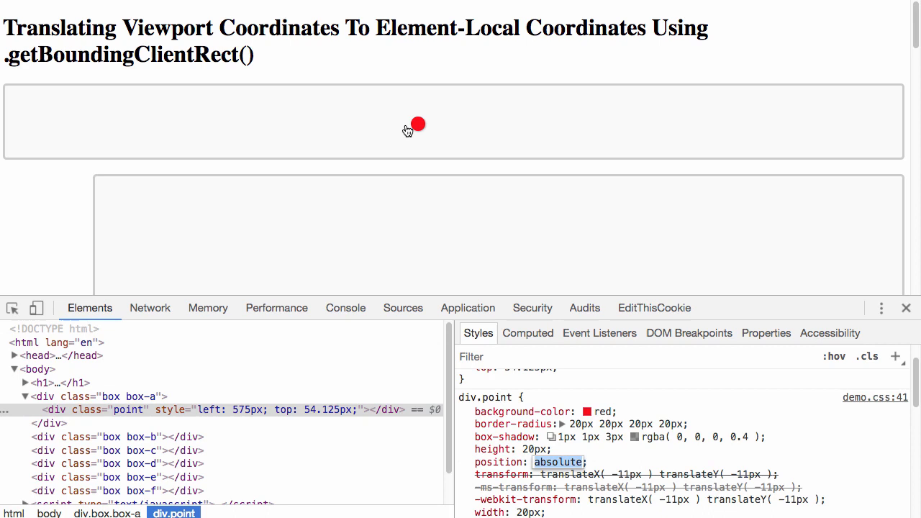
mouse_move(227, 162)
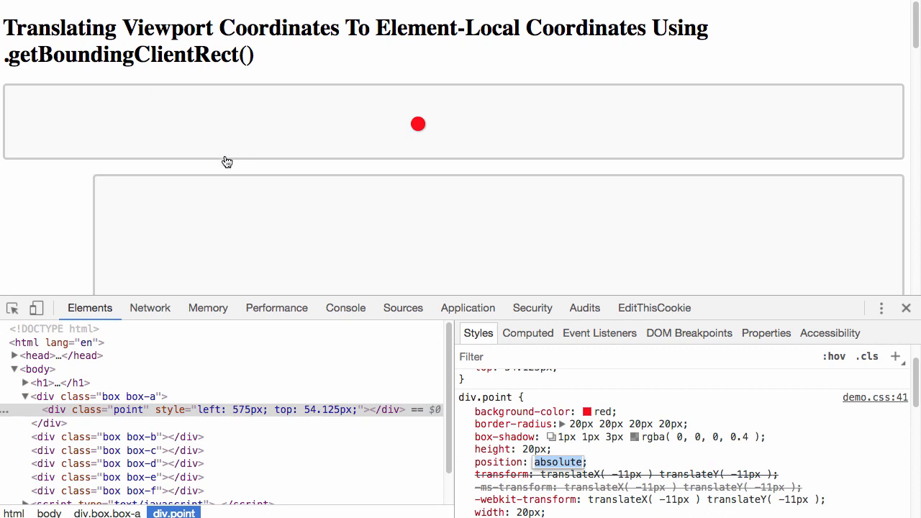
mouse_move(305, 185)
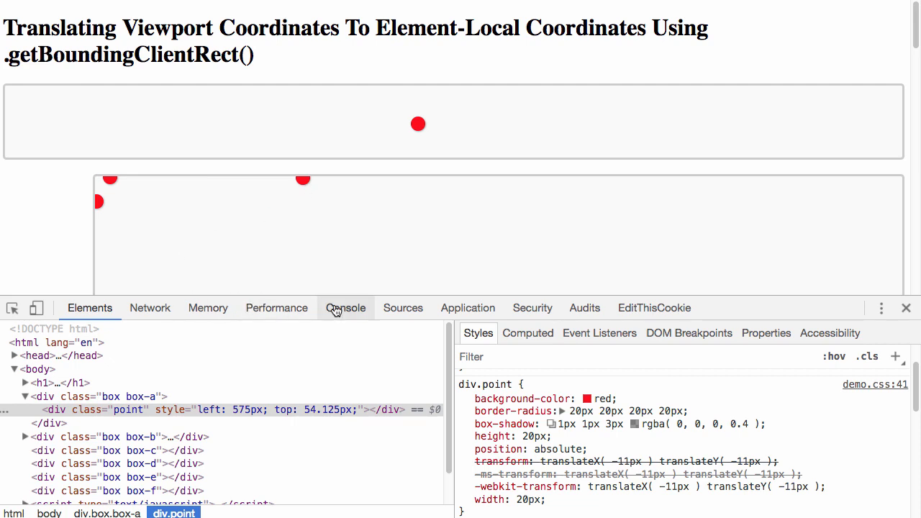
Step: Review the viewport-to-local translation logs in the Console and add another dot near a box's top-left corner
click(346, 308)
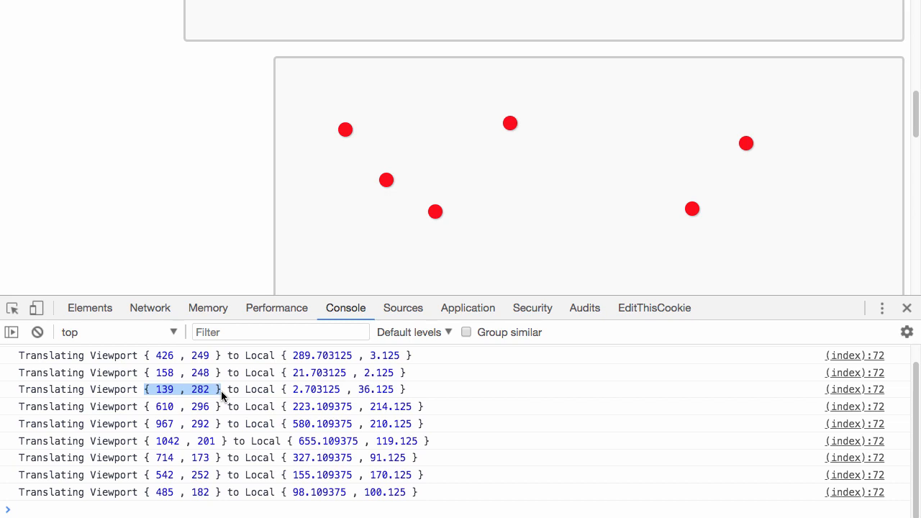
mouse_move(305, 409)
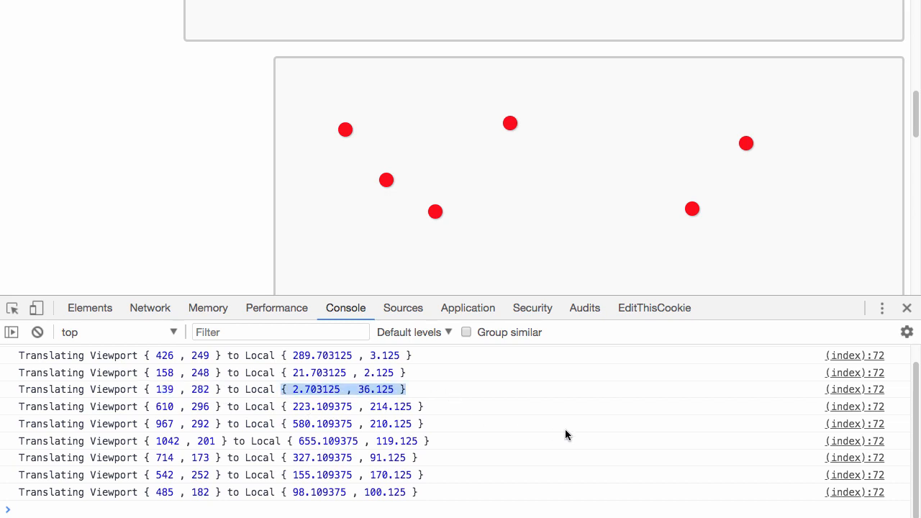
mouse_move(432, 308)
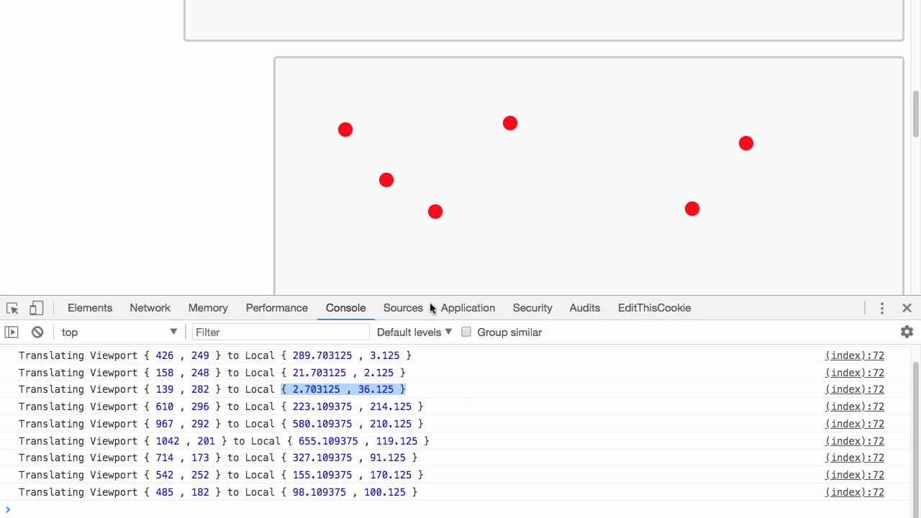
mouse_move(287, 69)
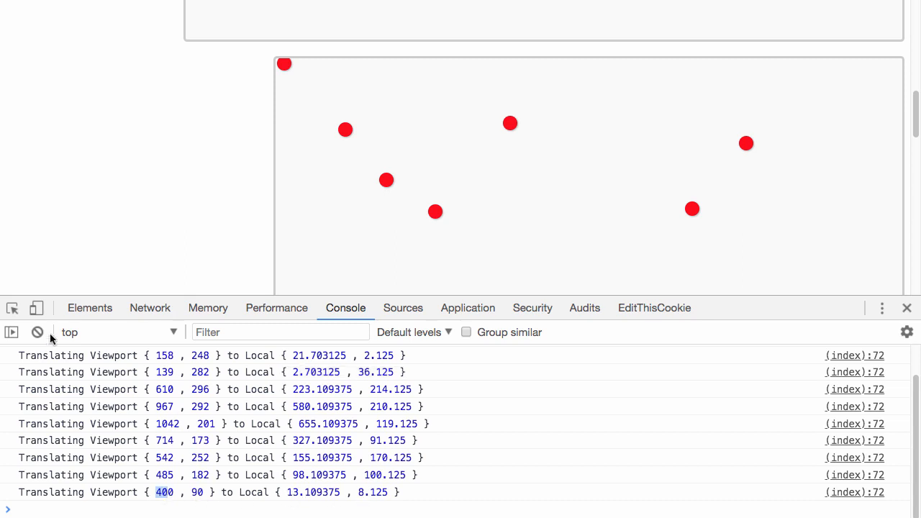
click(90, 308)
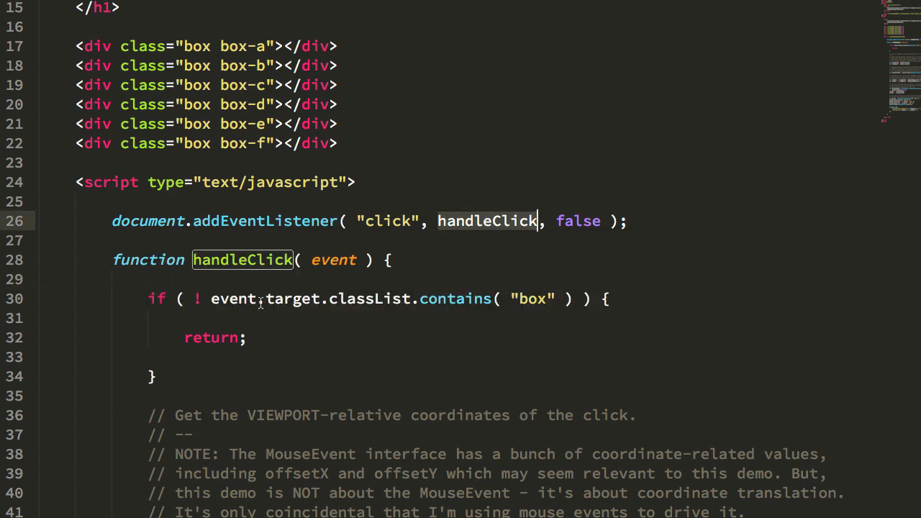
click(293, 298)
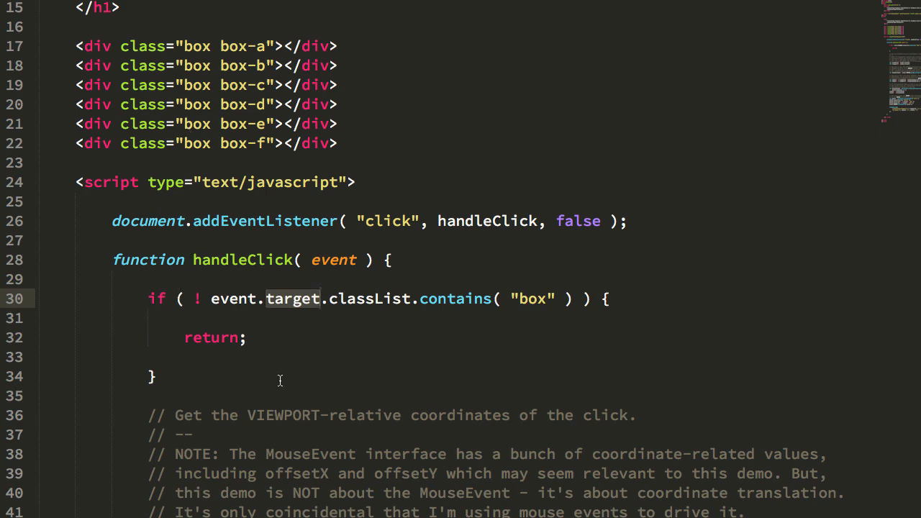
scroll(down, 3)
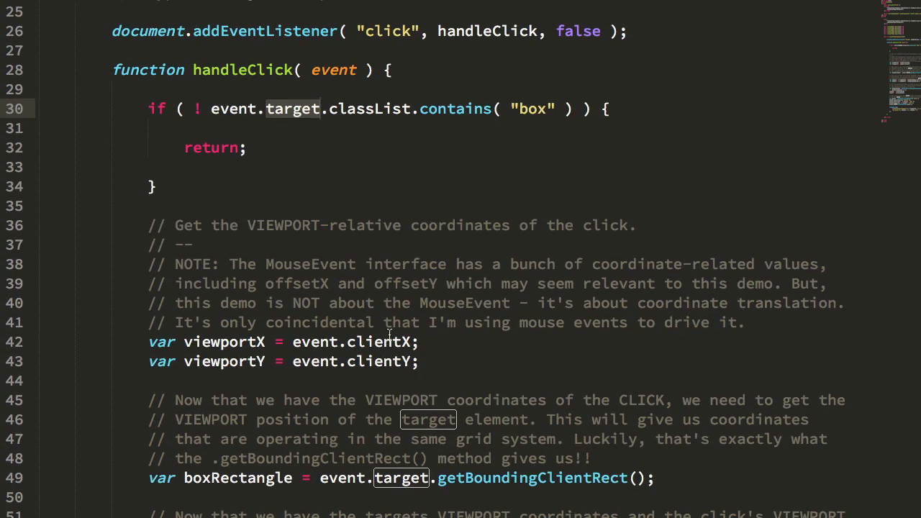
scroll(down, 3)
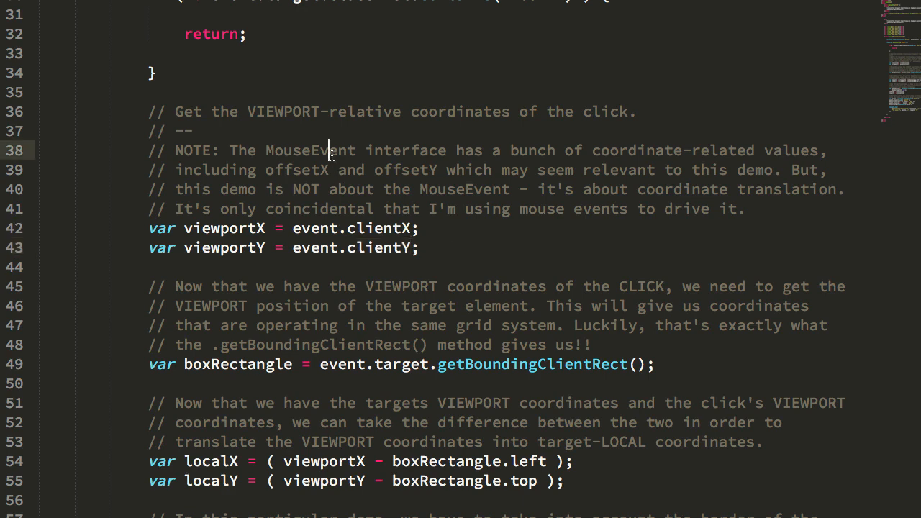
double_click(310, 151)
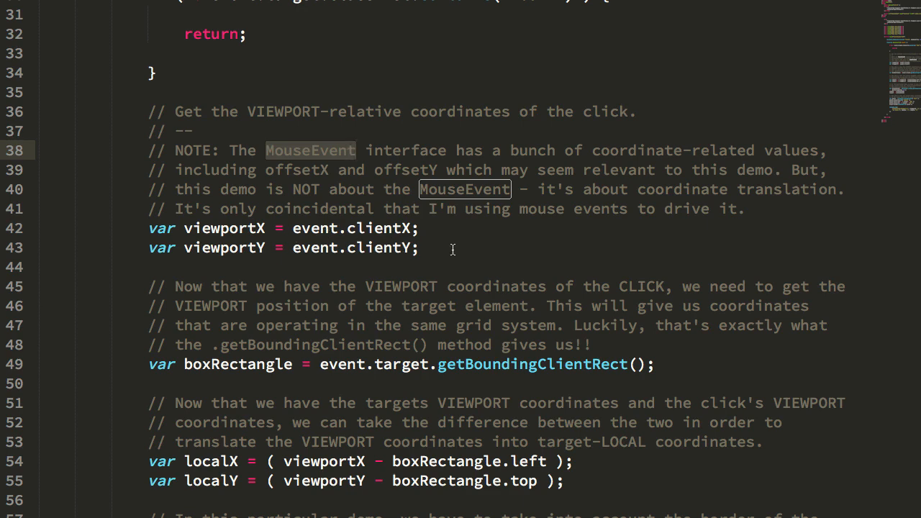
double_click(224, 247)
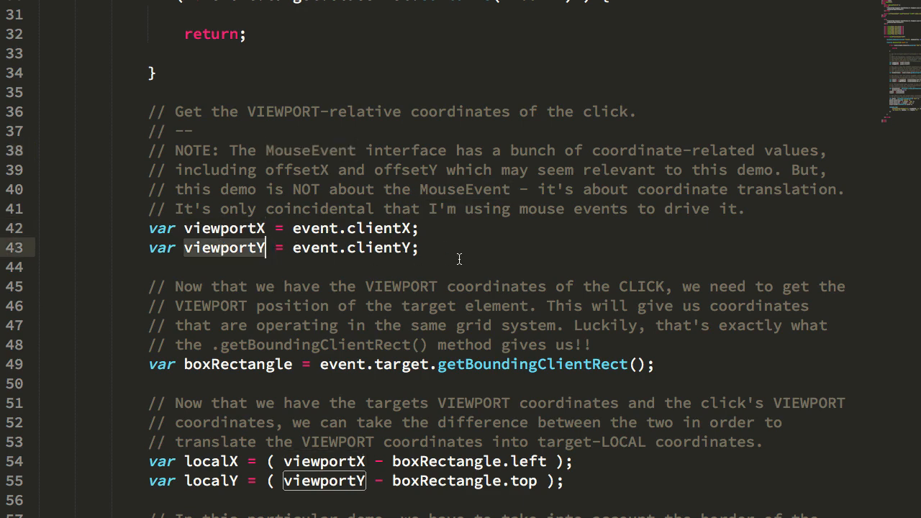
scroll(down, 3)
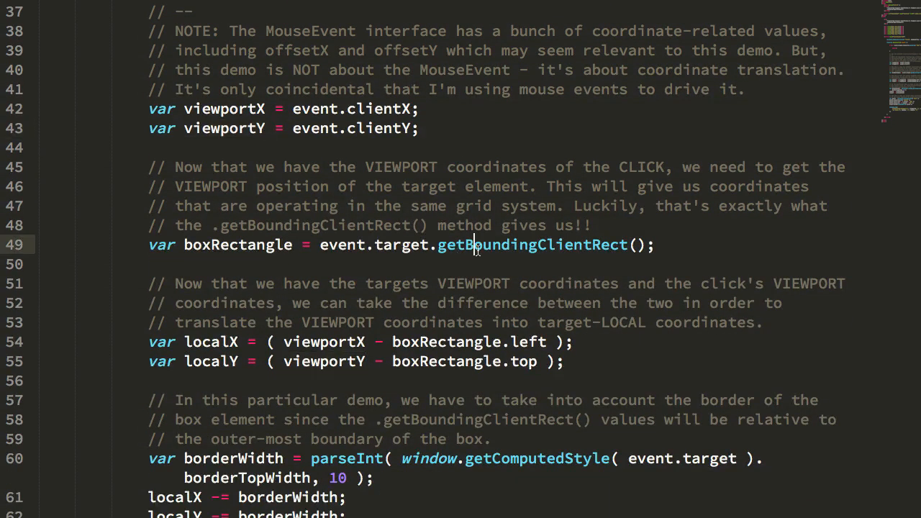
double_click(532, 245)
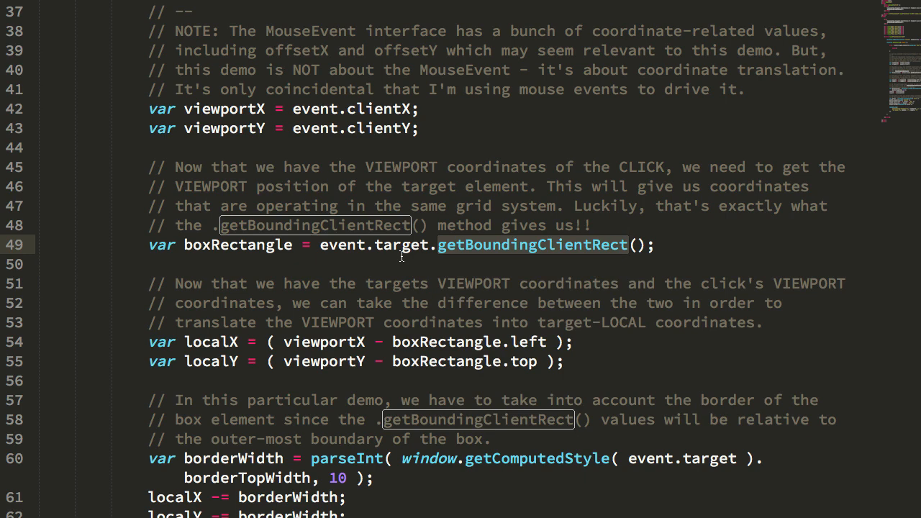
double_click(238, 245)
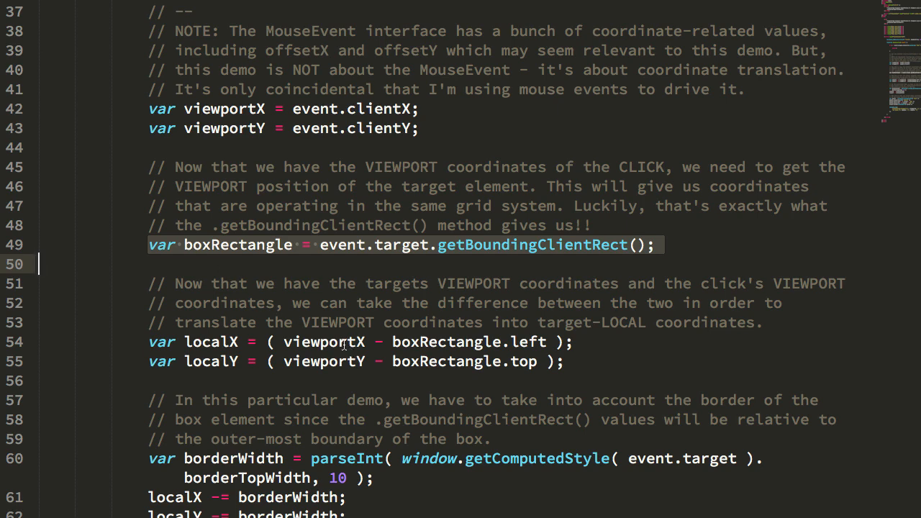
double_click(322, 343)
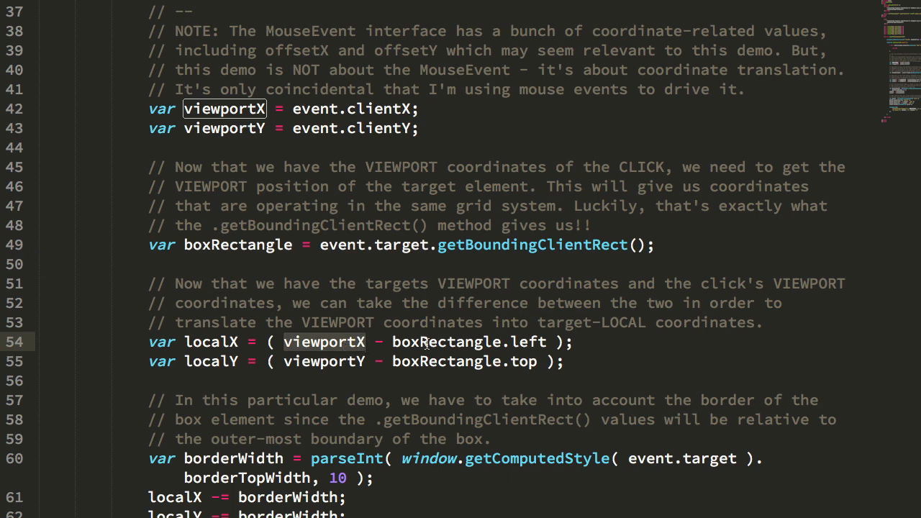
double_click(446, 342)
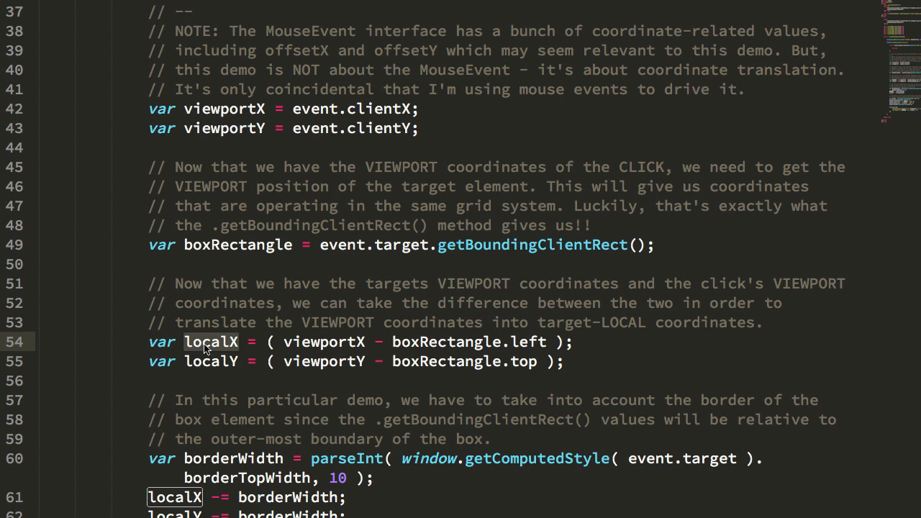
scroll(down, 3)
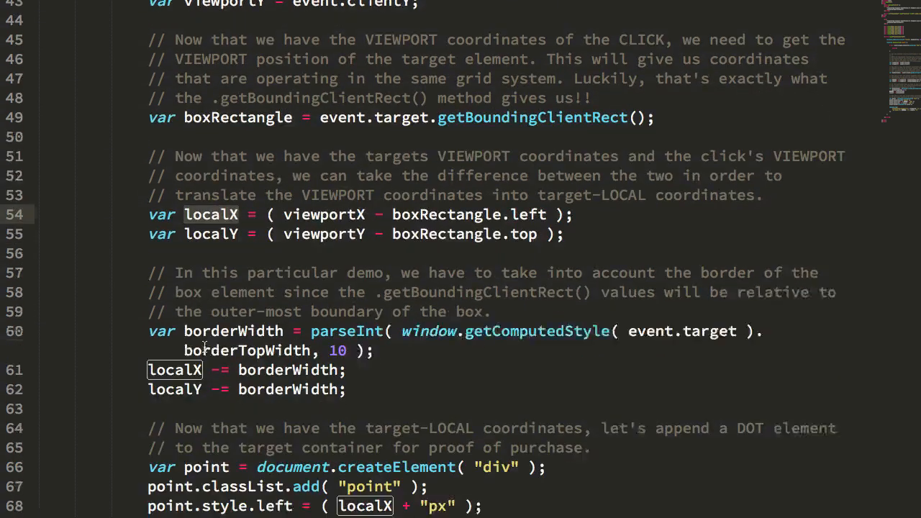
scroll(down, 3)
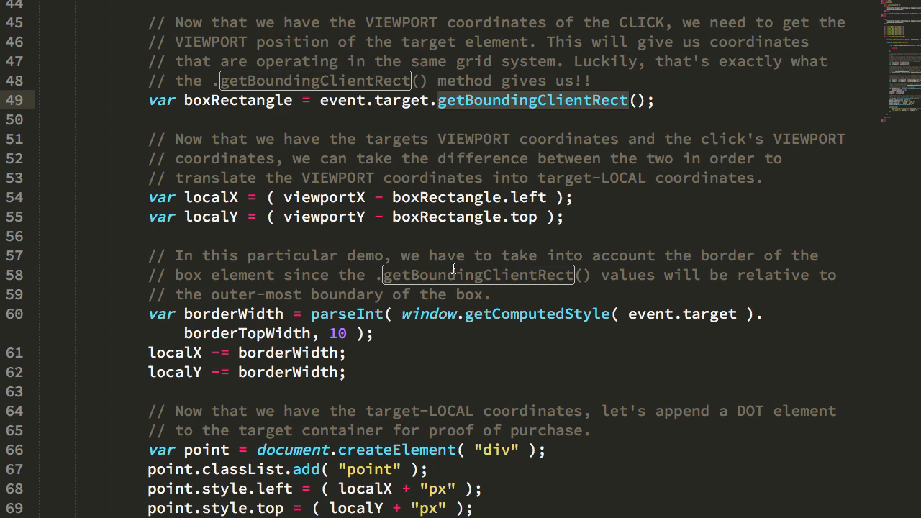
mouse_move(292, 342)
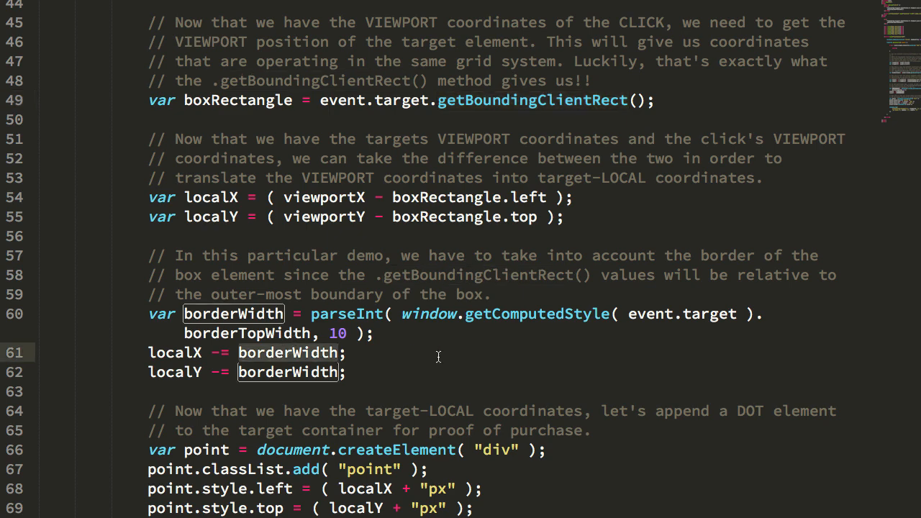
scroll(down, 3)
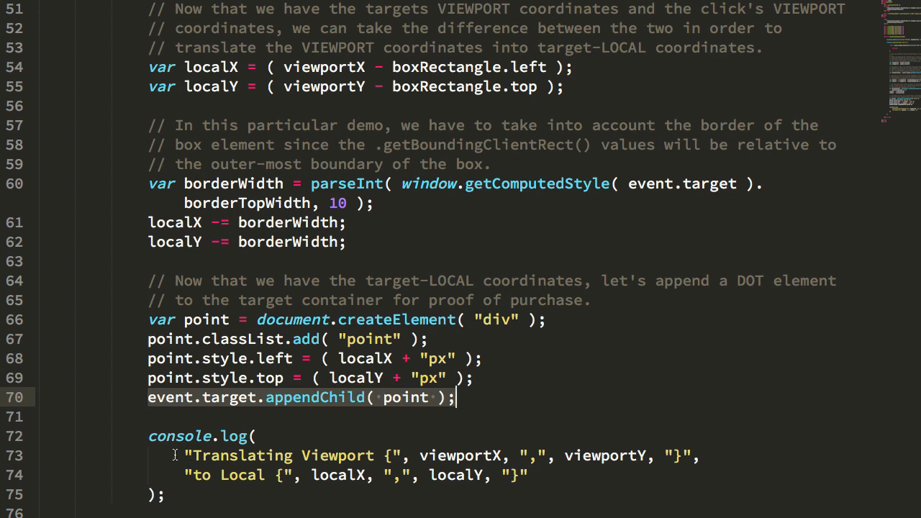
scroll(down, 3)
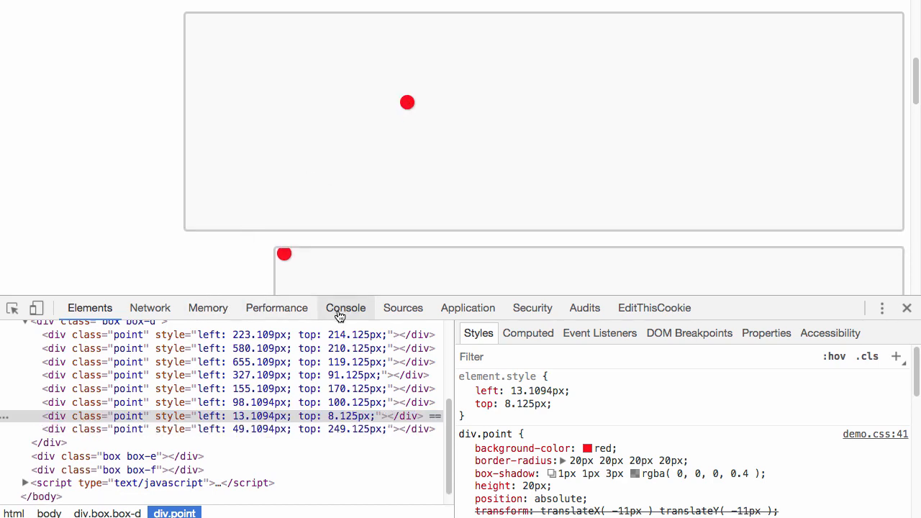
Step: Show the Console's 'Translating Viewport … to Local …' log lines, including the entry for viewport 571, 144
click(346, 308)
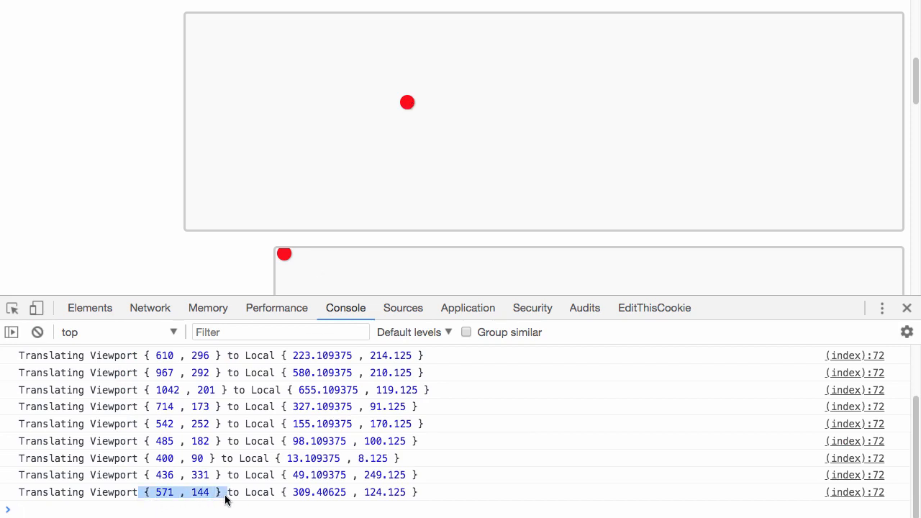
mouse_move(171, 107)
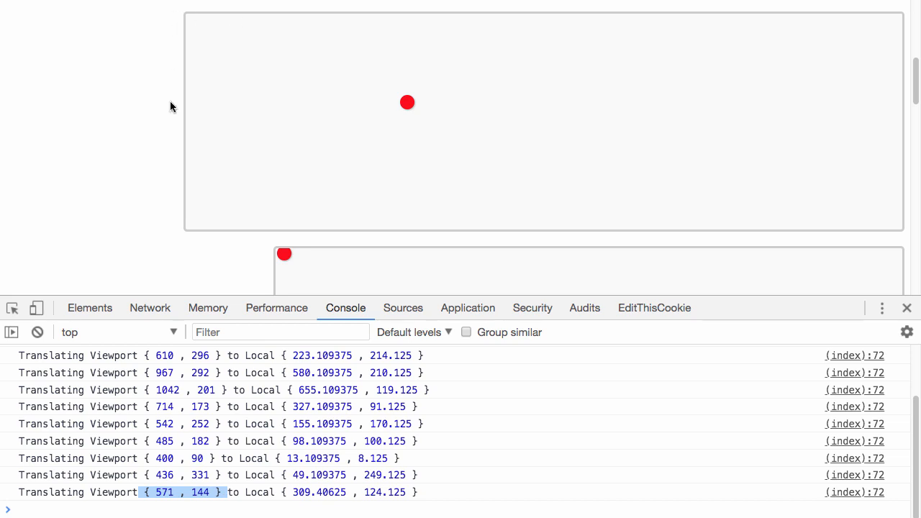
mouse_move(185, 88)
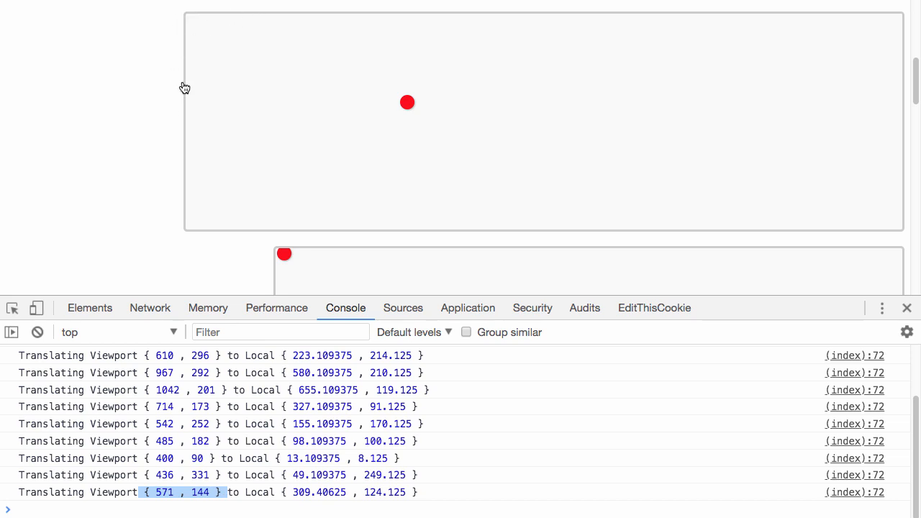
mouse_move(236, 298)
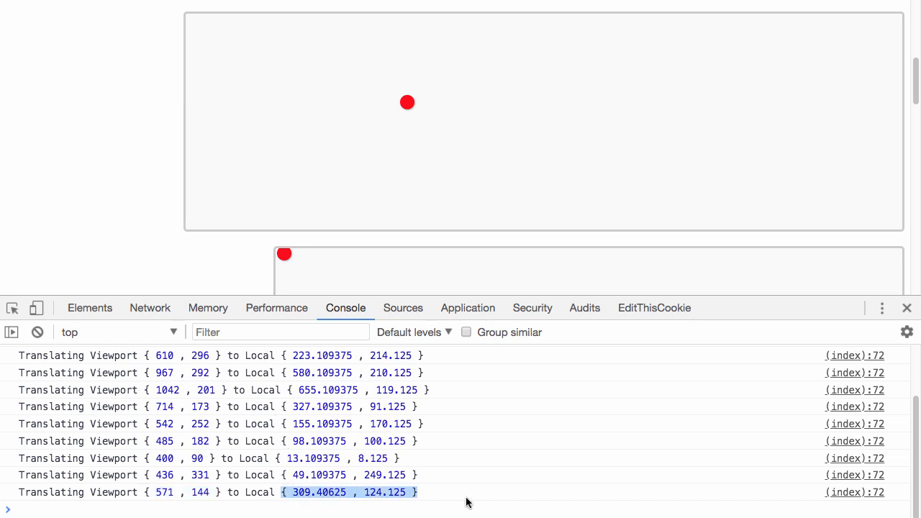
mouse_move(583, 475)
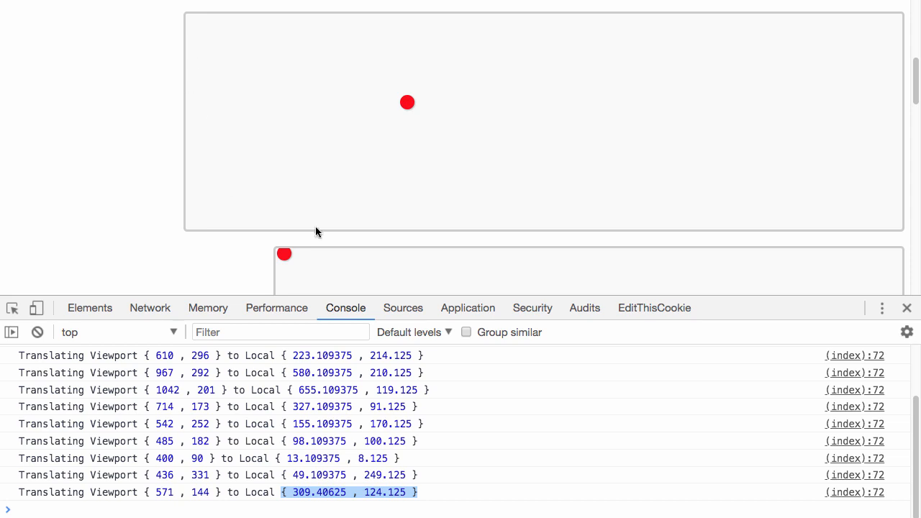
mouse_move(161, 498)
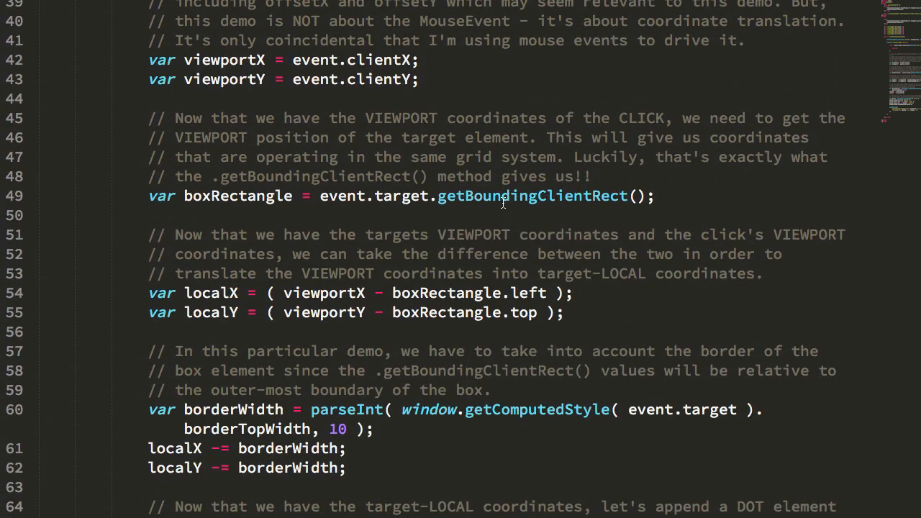
double_click(531, 196)
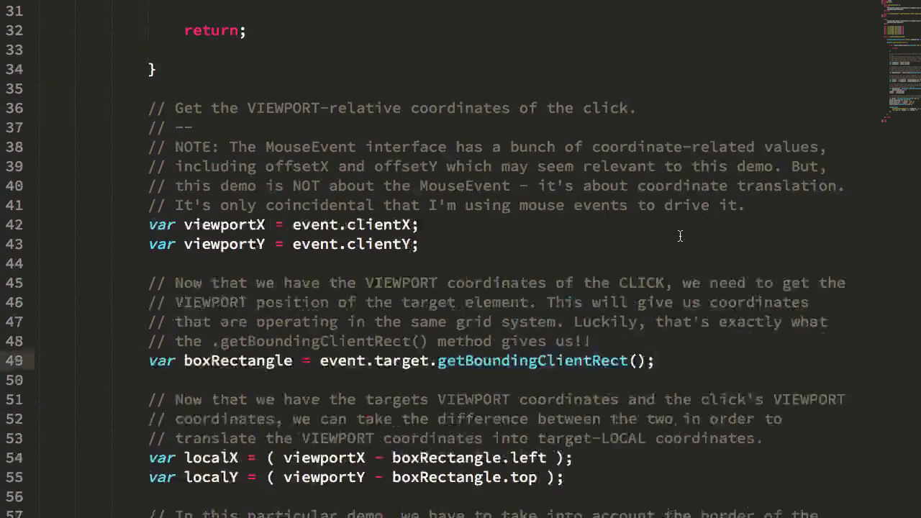
scroll(down, 3)
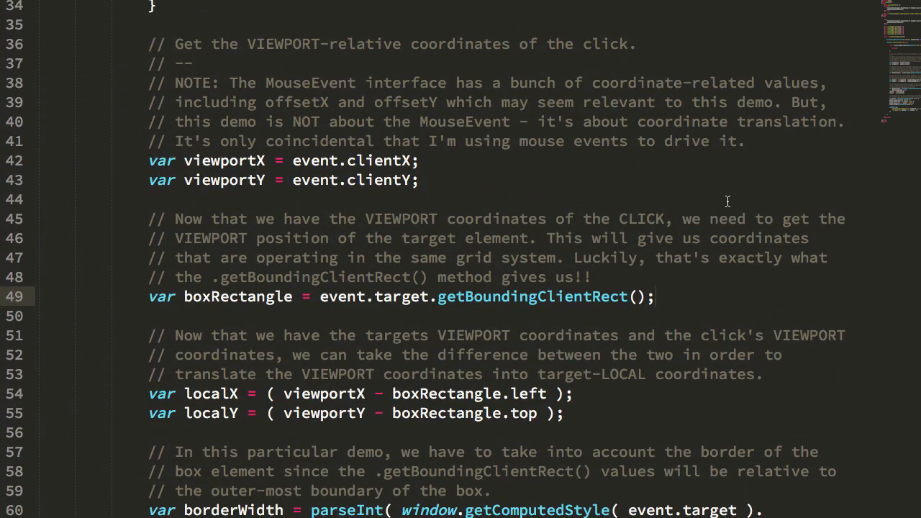